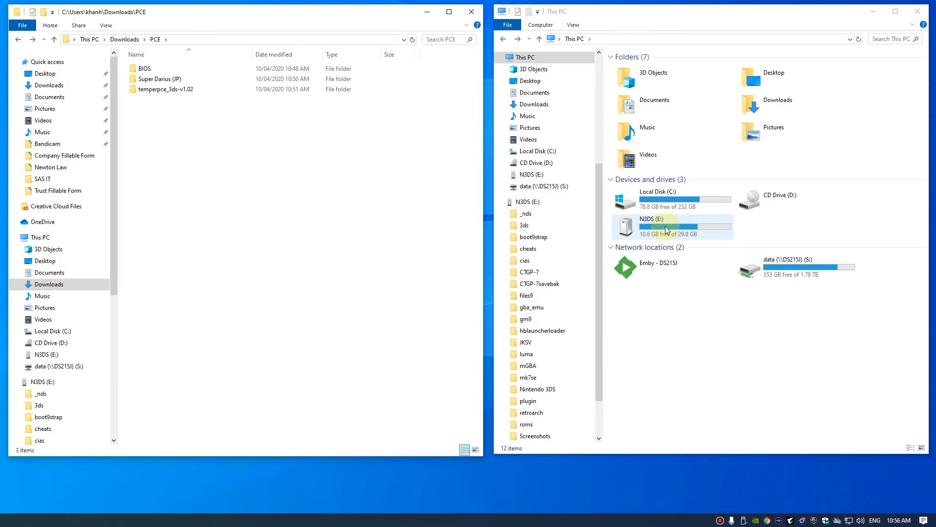
# Step: Navigate the N3DS (E:) SD card down to 3ds\temperpce_3ds\syscards
pyautogui.doubleClick(665, 227)
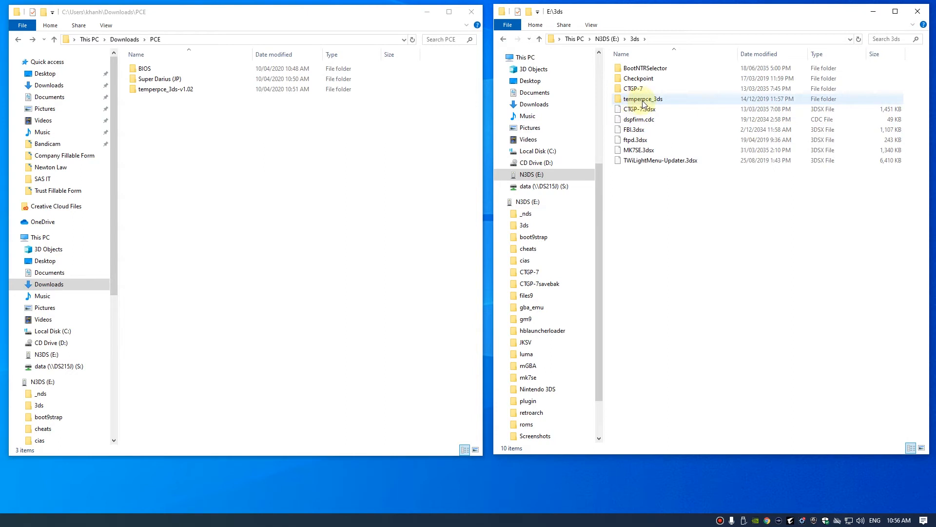
pyautogui.moveTo(639, 103)
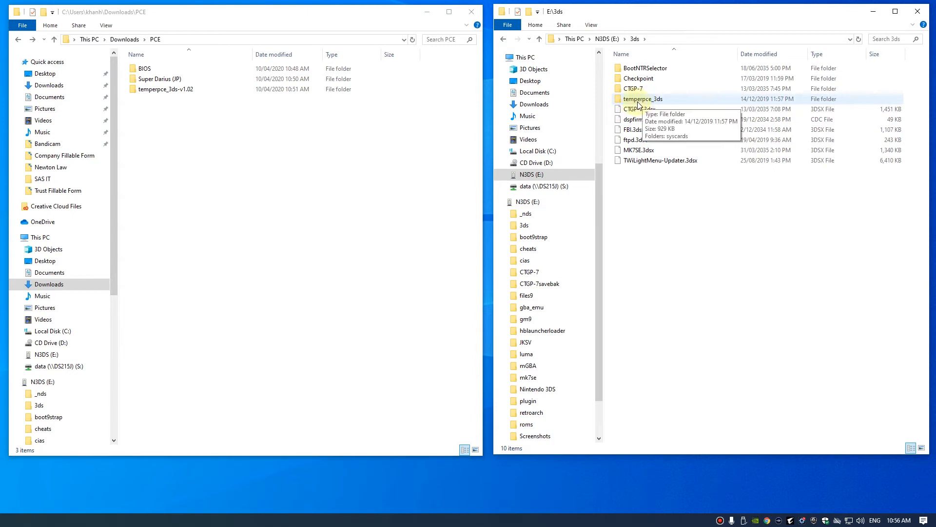
pyautogui.doubleClick(643, 100)
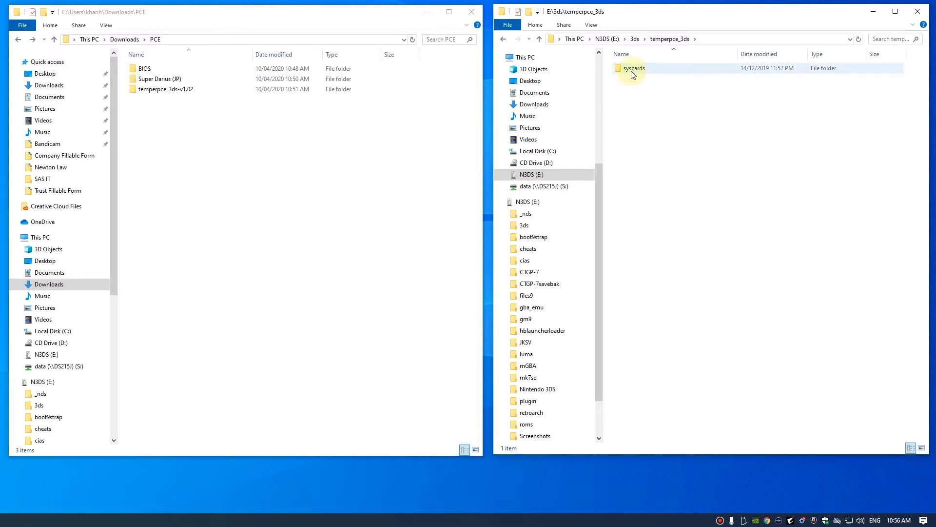
pyautogui.moveTo(640, 76)
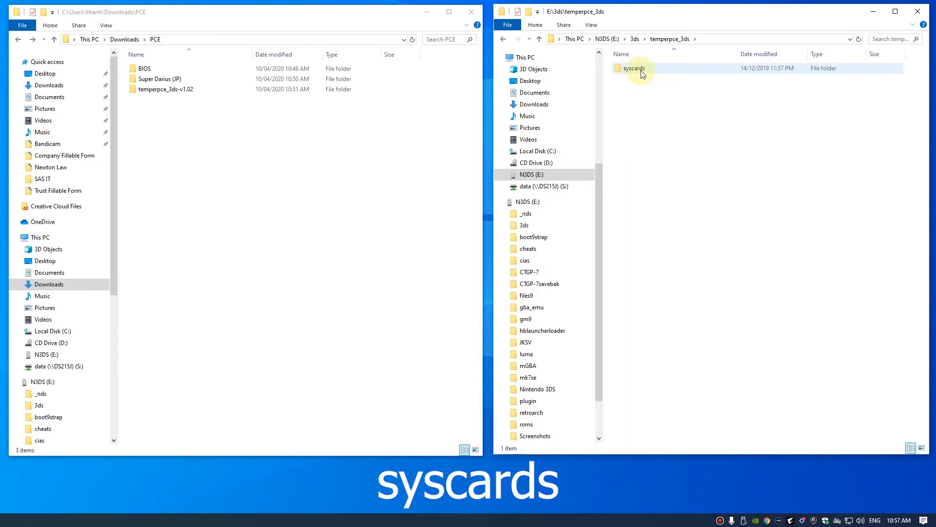
pyautogui.doubleClick(634, 68)
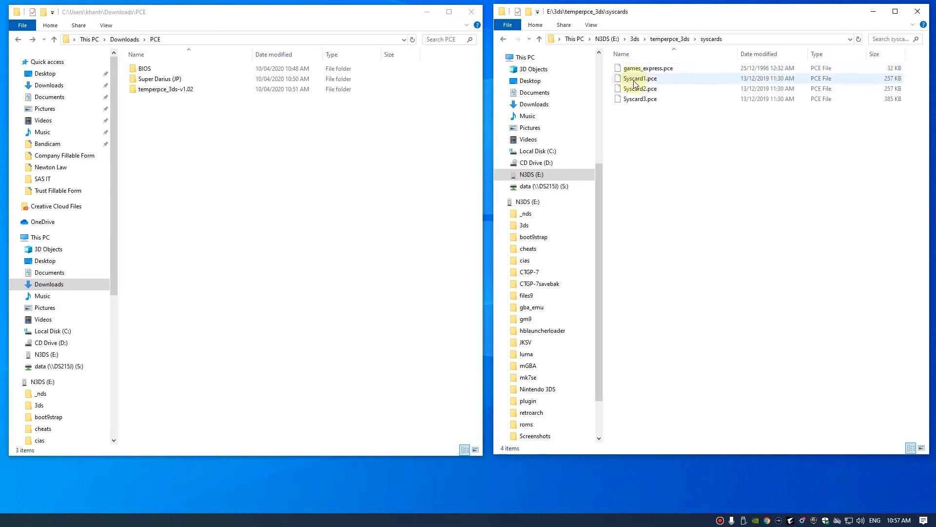
# Step: Copy all four downloaded syscard files into E:\3ds\temperpce_3ds\syscards, replacing the existing ones
pyautogui.doubleClick(143, 68)
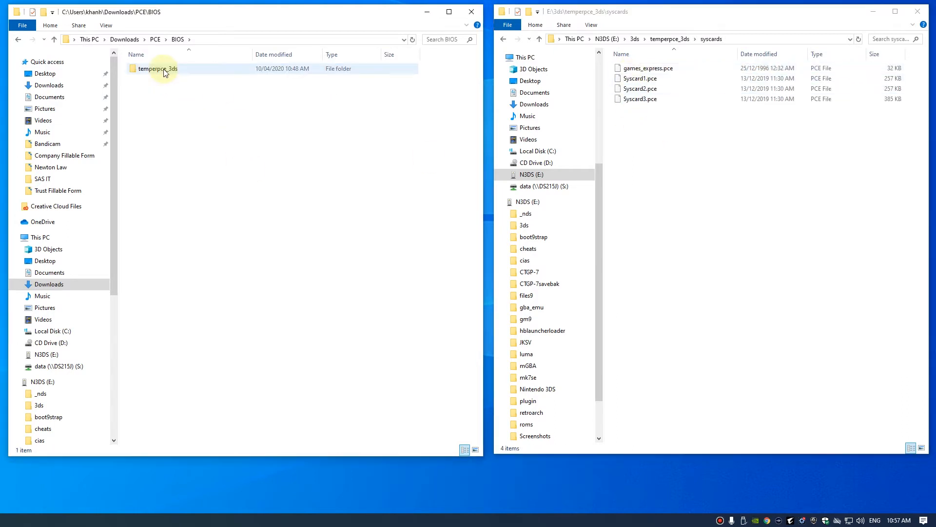
pyautogui.doubleClick(158, 68)
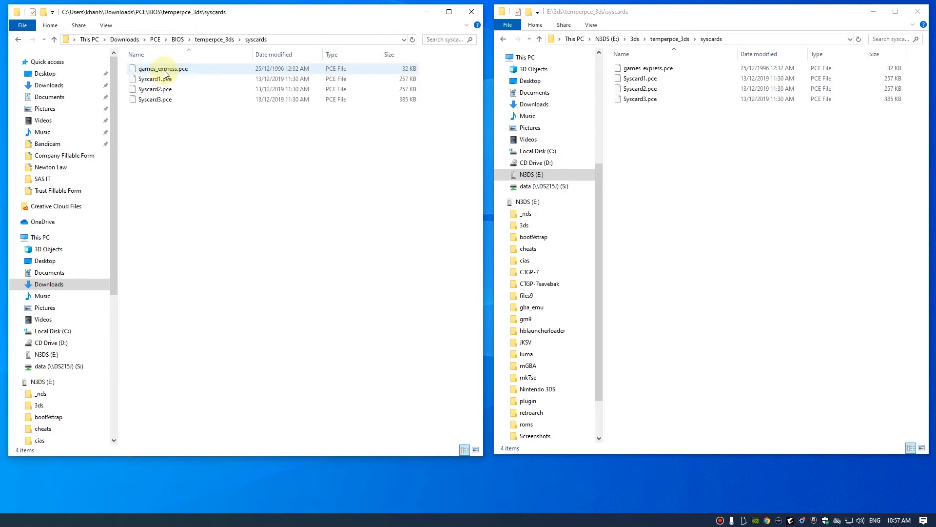
pyautogui.press('ctrl+a')
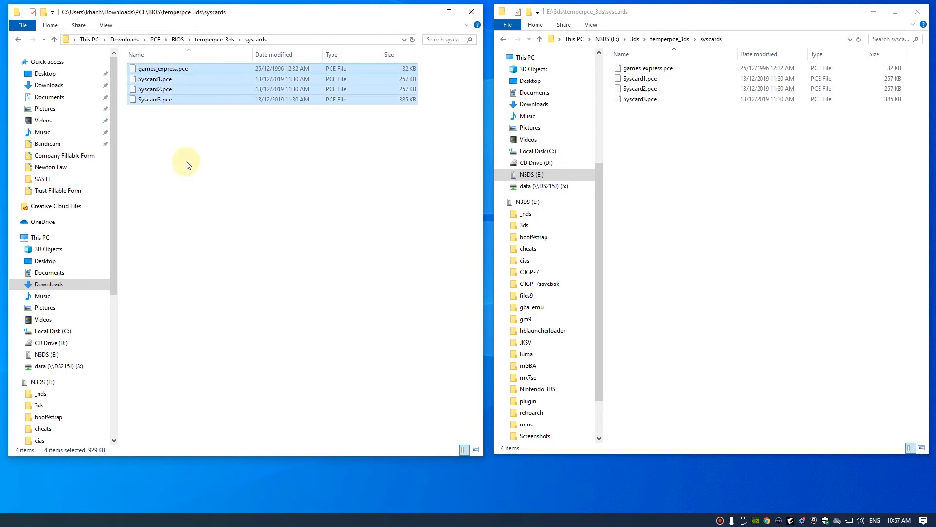
pyautogui.moveTo(191, 157)
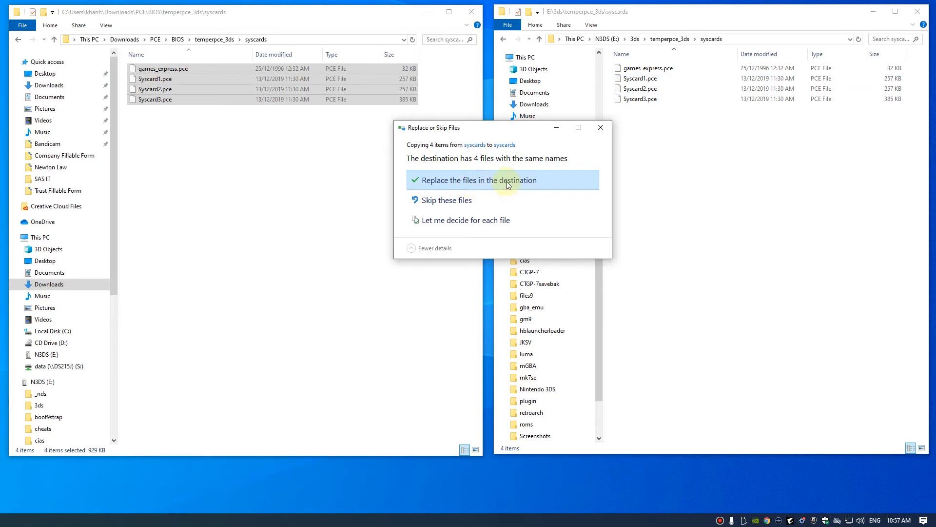
pyautogui.click(480, 180)
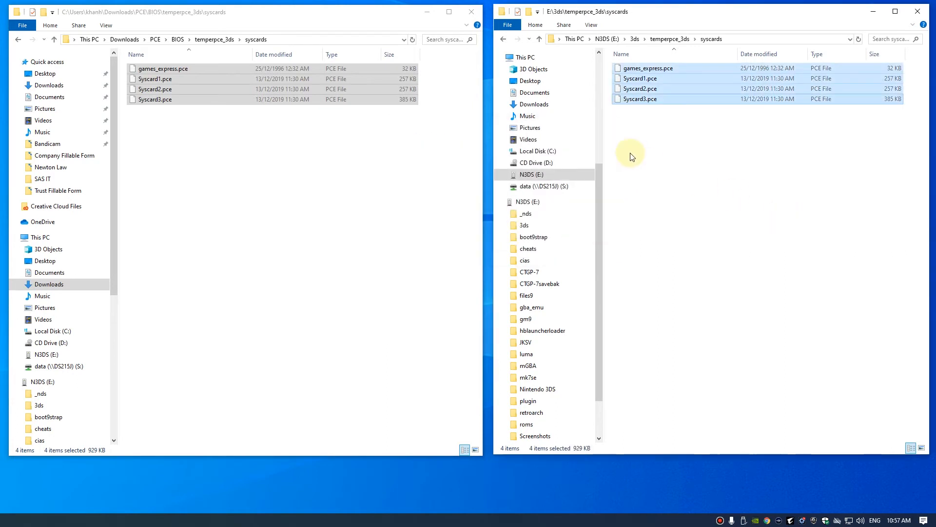
pyautogui.click(504, 39)
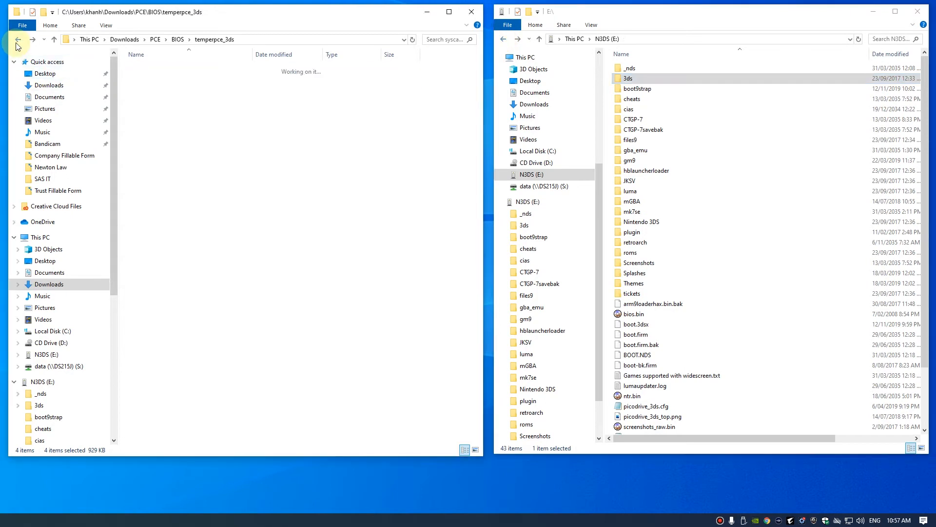
# Step: Return to the Downloads\PCE folder and browse the SD card's roms\pce folder
pyautogui.click(18, 40)
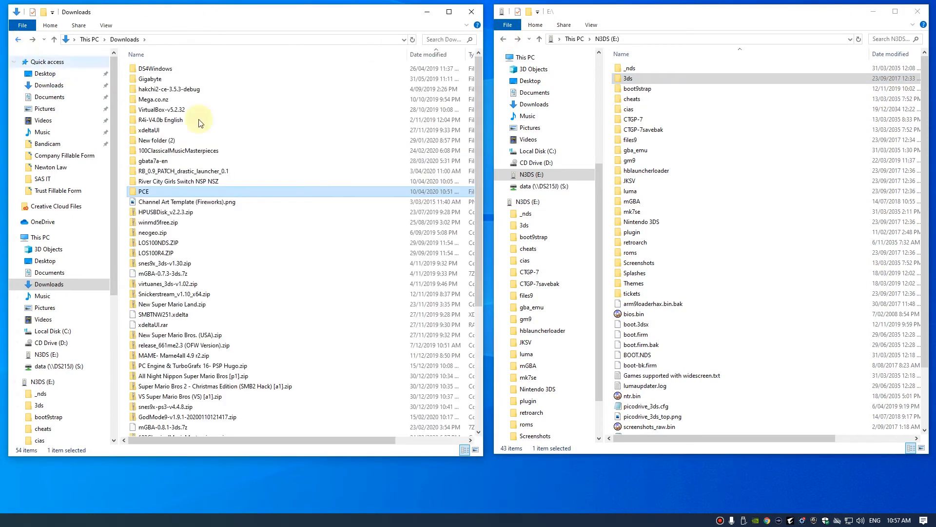
pyautogui.doubleClick(144, 192)
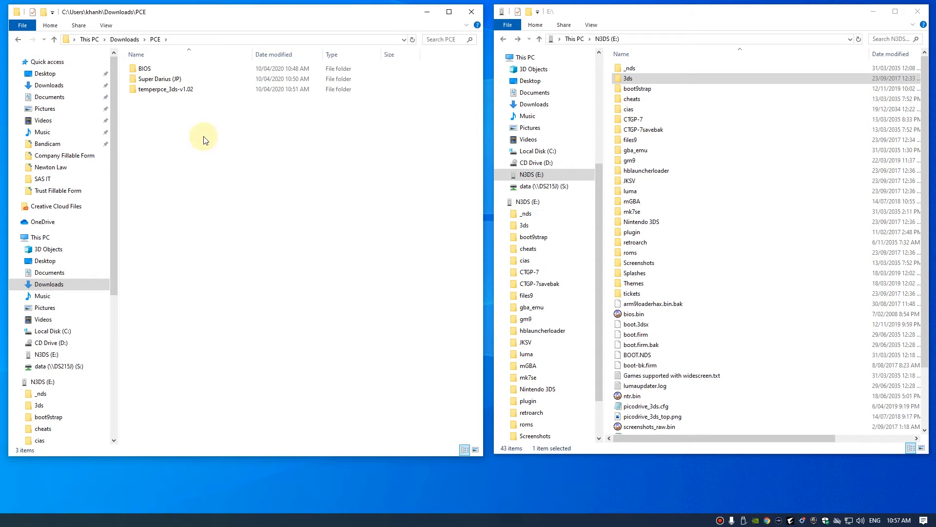
pyautogui.moveTo(662, 243)
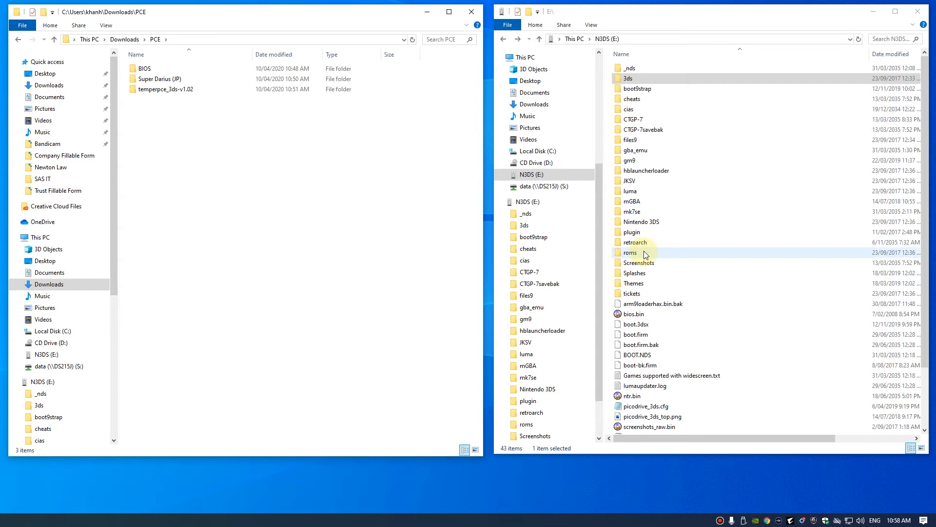
pyautogui.doubleClick(630, 251)
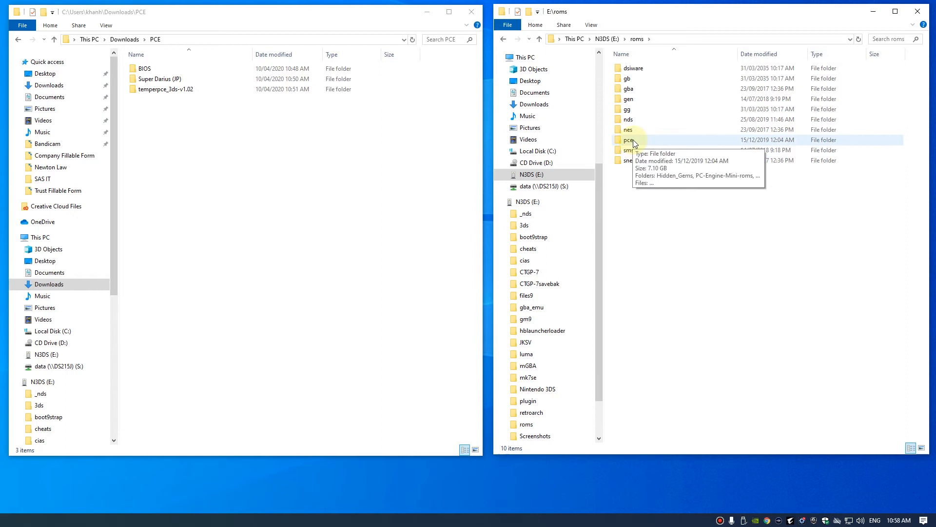
pyautogui.doubleClick(628, 140)
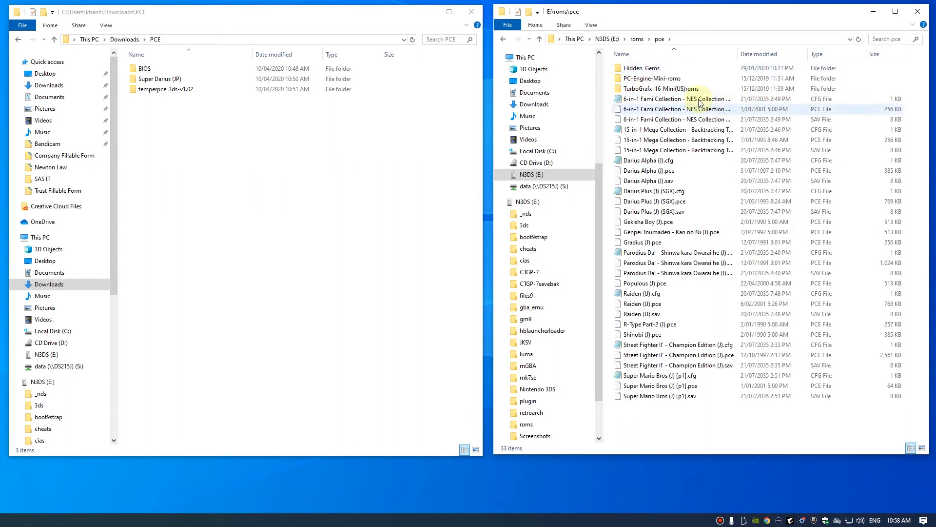
# Step: Go into PC-Engine-Mini-roms and the Akumajou Dracula X game folder
pyautogui.click(653, 78)
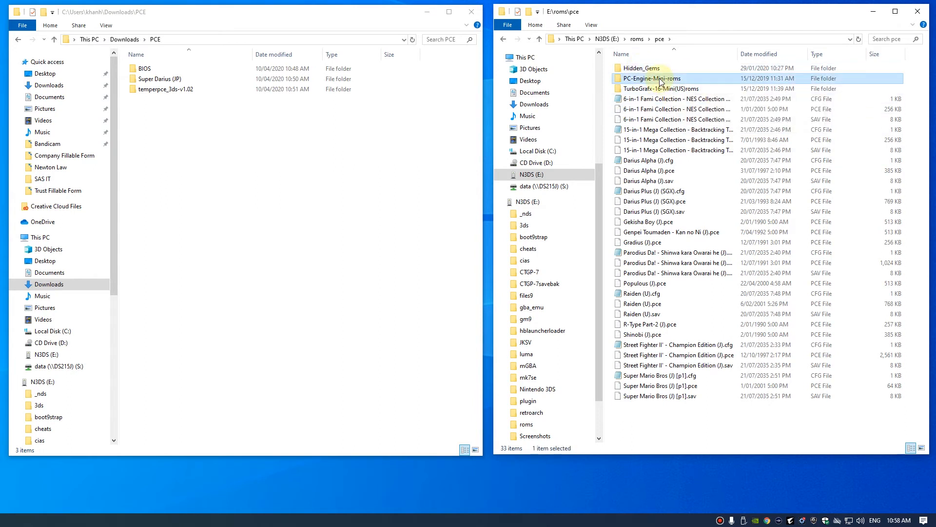
pyautogui.doubleClick(652, 78)
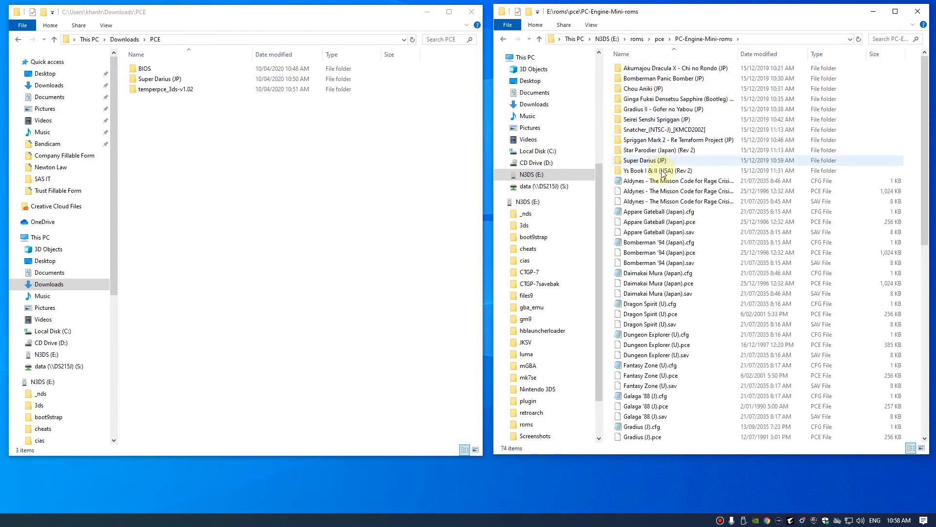
pyautogui.click(663, 68)
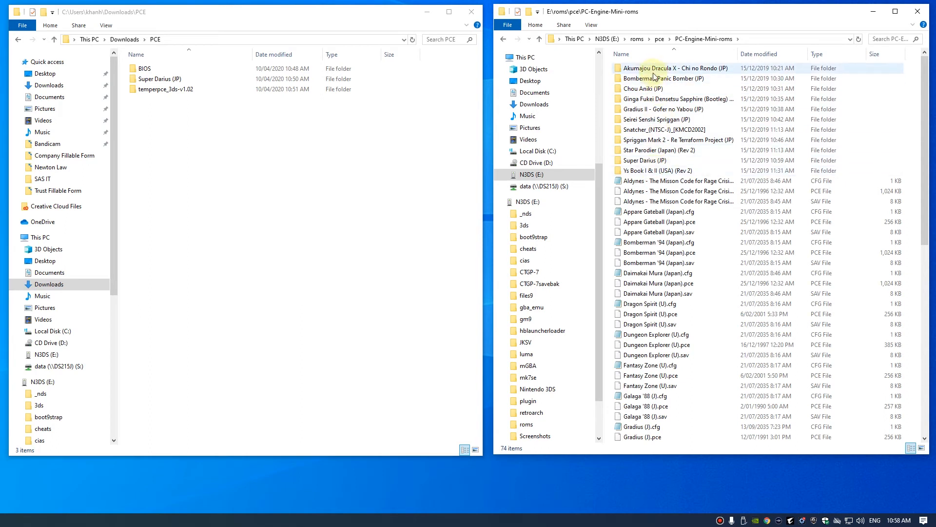
pyautogui.doubleClick(671, 68)
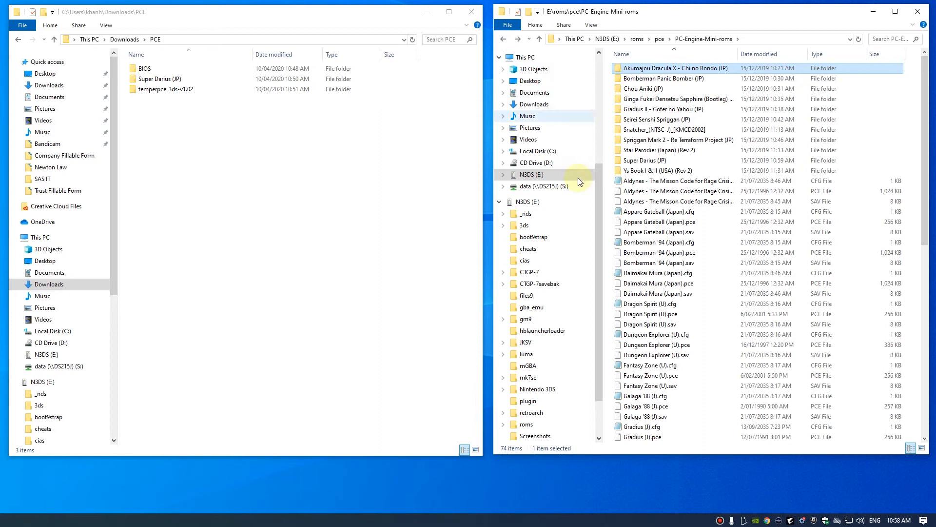
pyautogui.moveTo(522, 58)
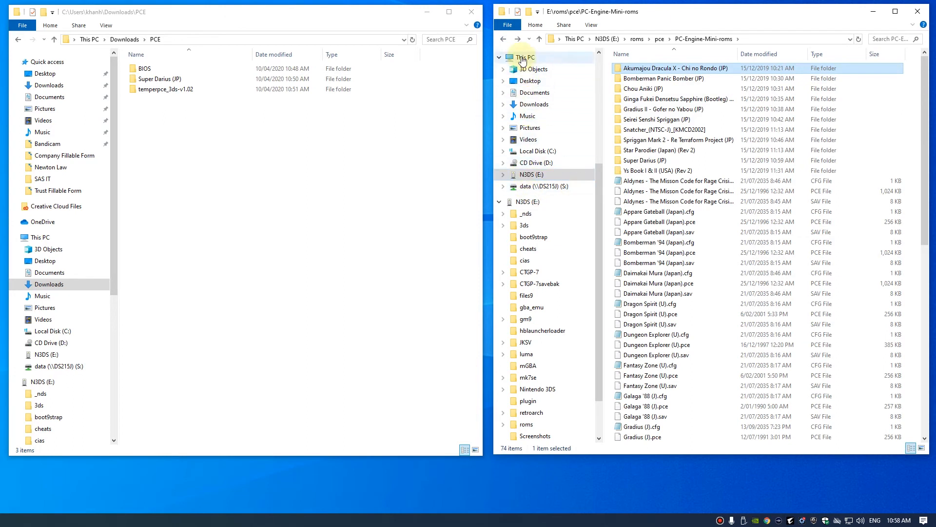
# Step: Safely eject the N3DS (E:) SD card from the system tray
pyautogui.click(526, 56)
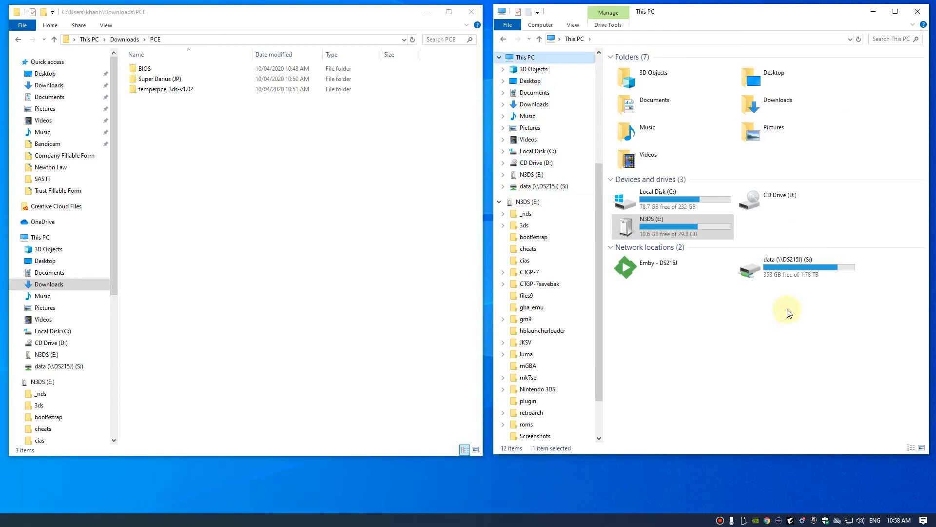
pyautogui.click(743, 521)
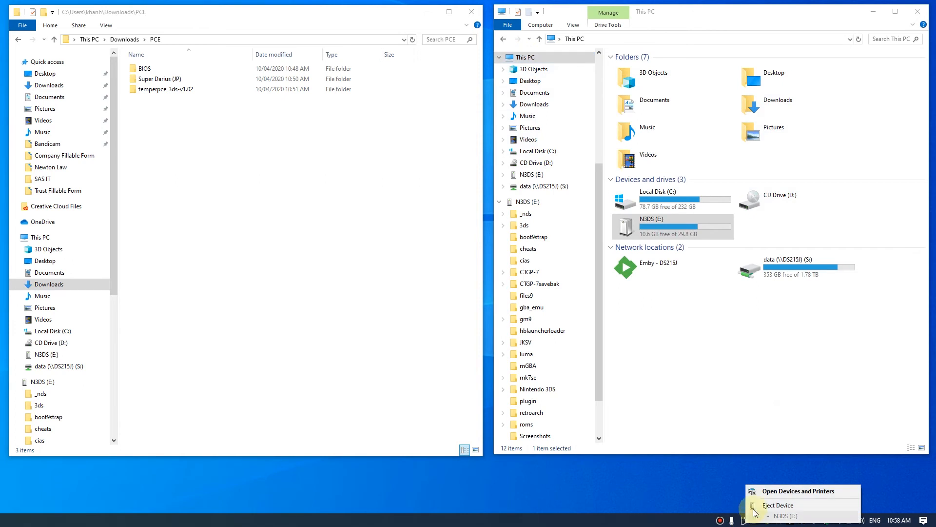
pyautogui.moveTo(778, 506)
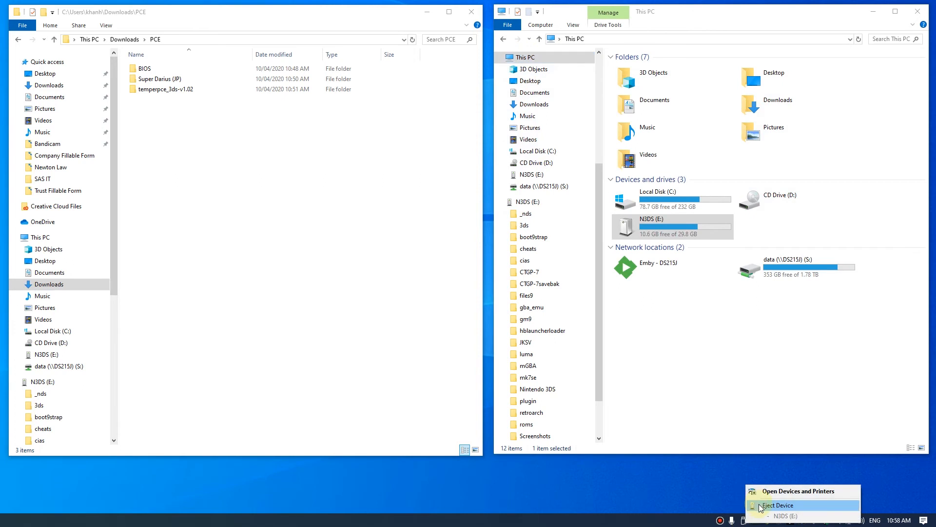
pyautogui.click(779, 505)
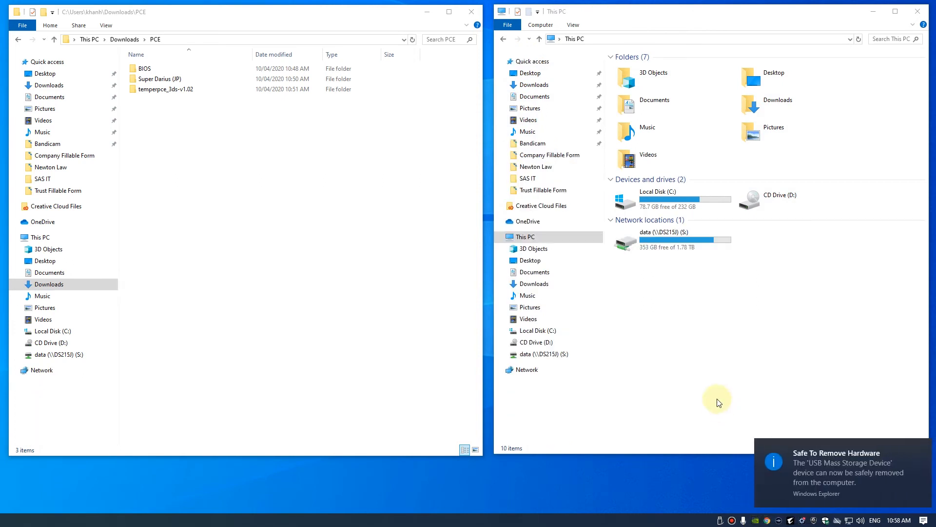
pyautogui.moveTo(701, 359)
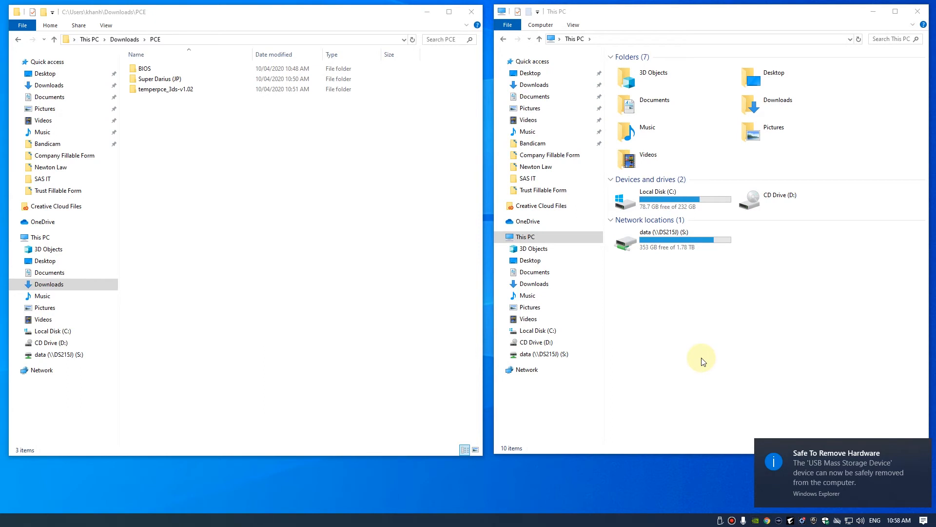